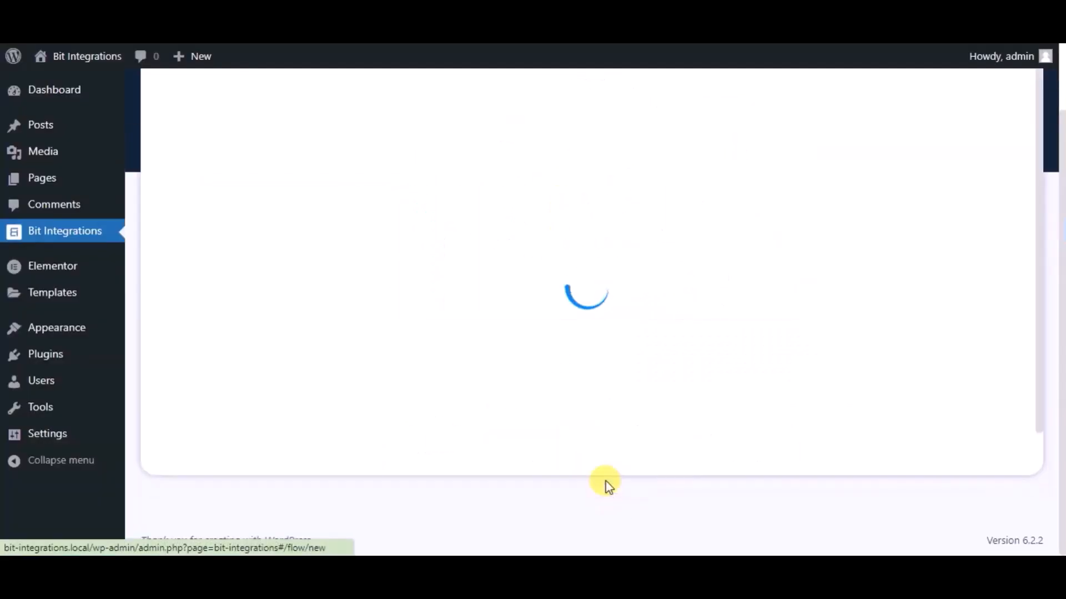
# Select Elementor as the trigger with Contact Form as the triggering form and continue
pyautogui.write('ele')
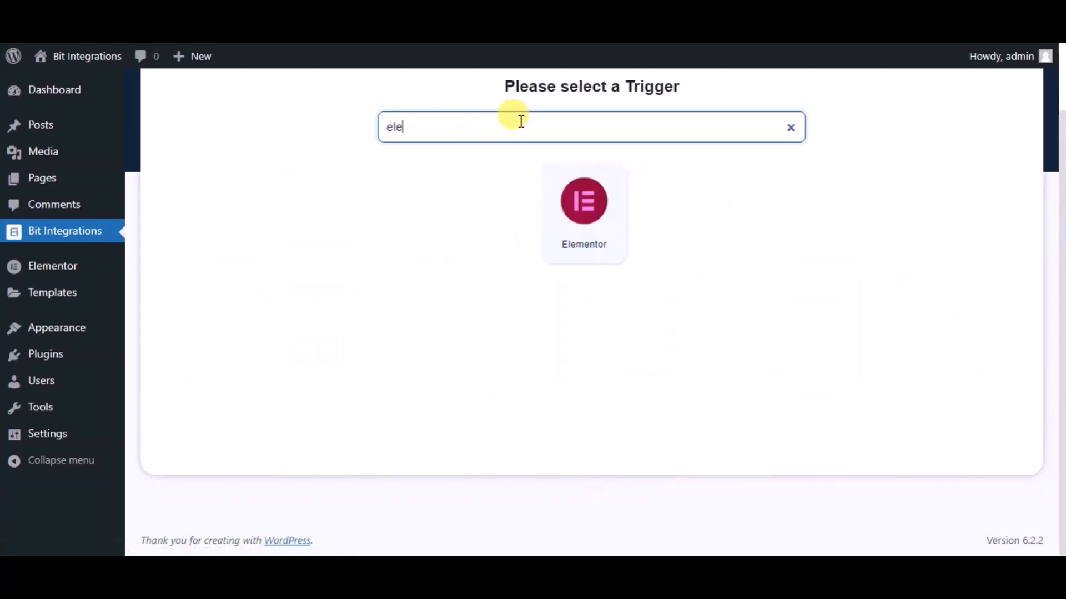
pyautogui.click(583, 214)
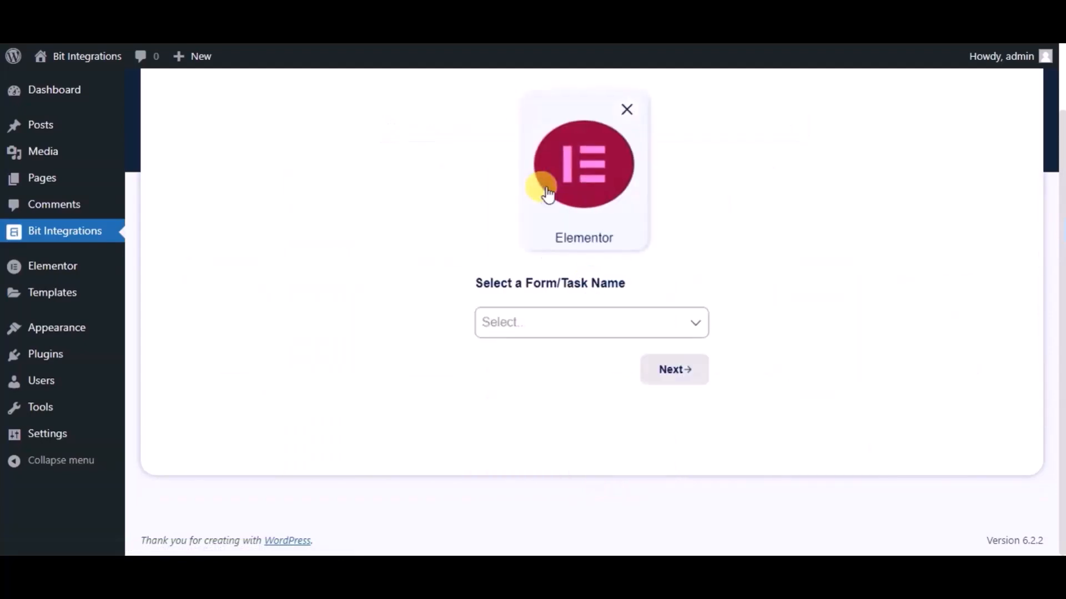
pyautogui.click(589, 322)
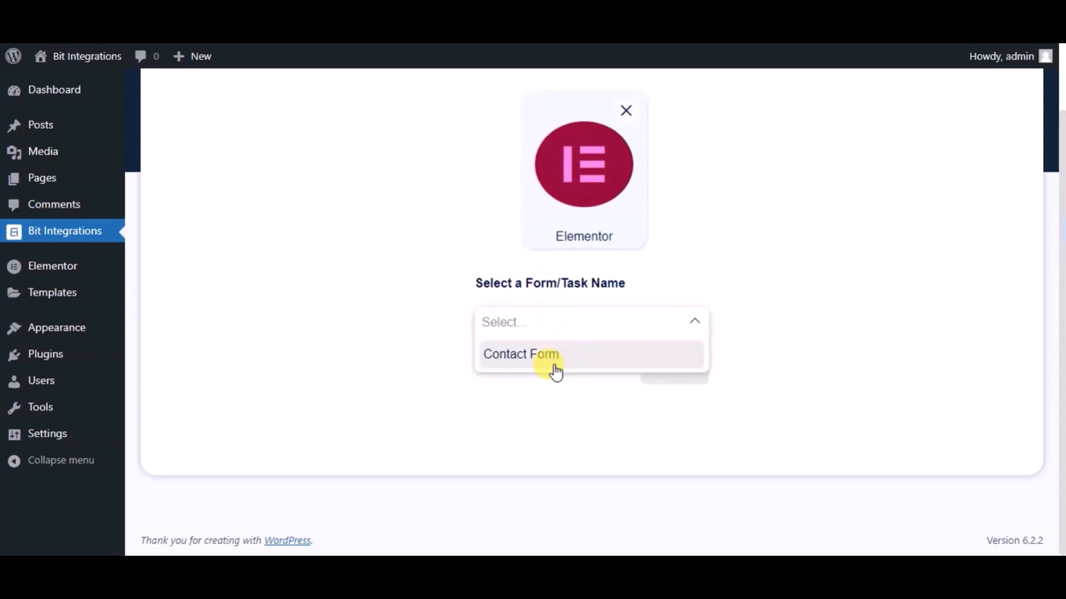
pyautogui.click(520, 354)
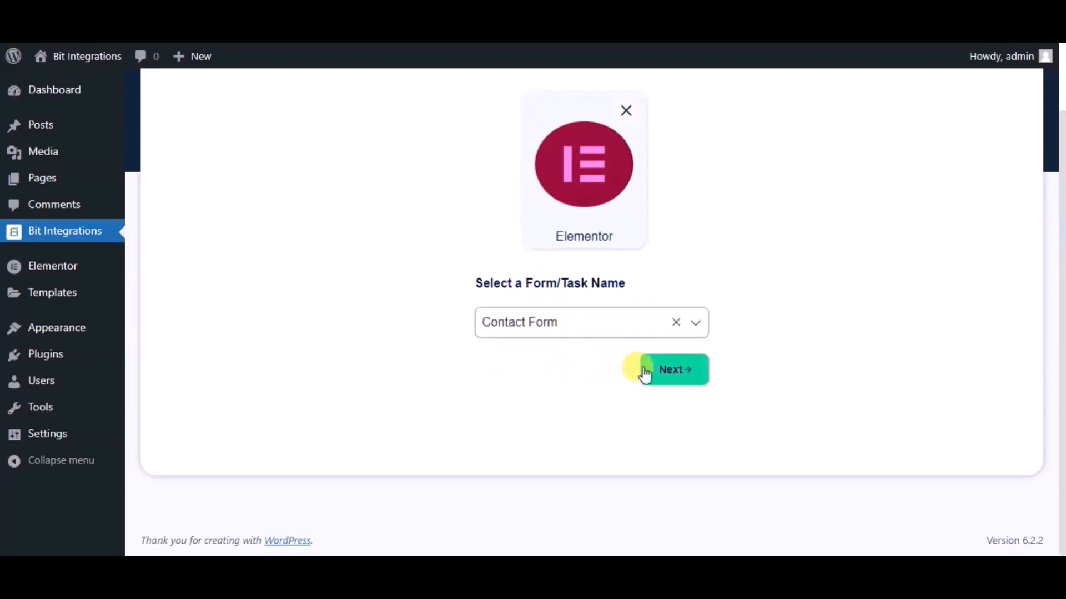
pyautogui.click(670, 368)
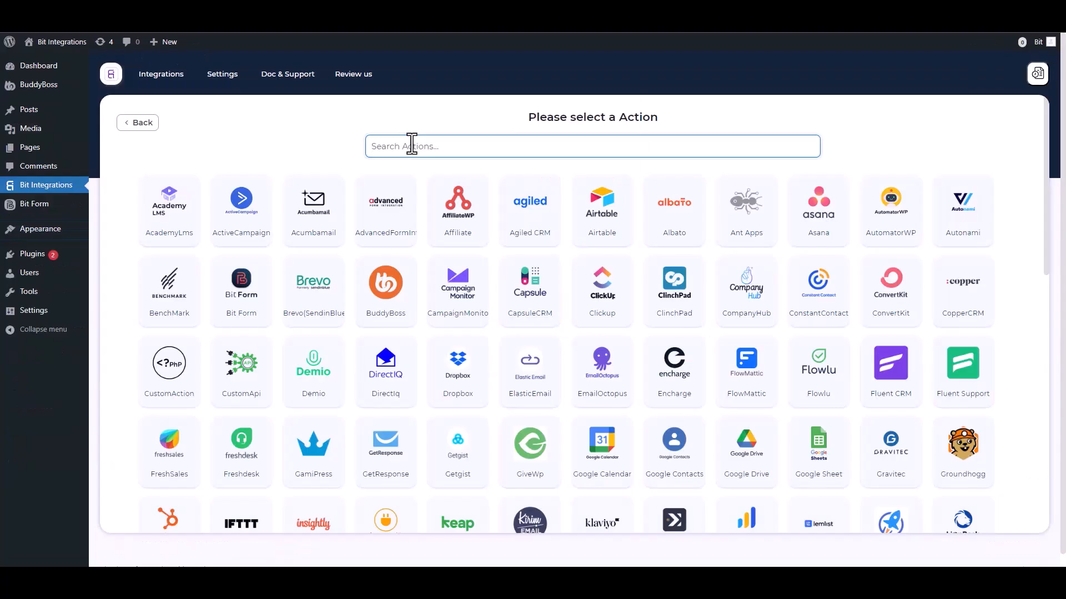
# Choose BuddyBoss as the action app, connect it and continue to its settings
pyautogui.write('bu')
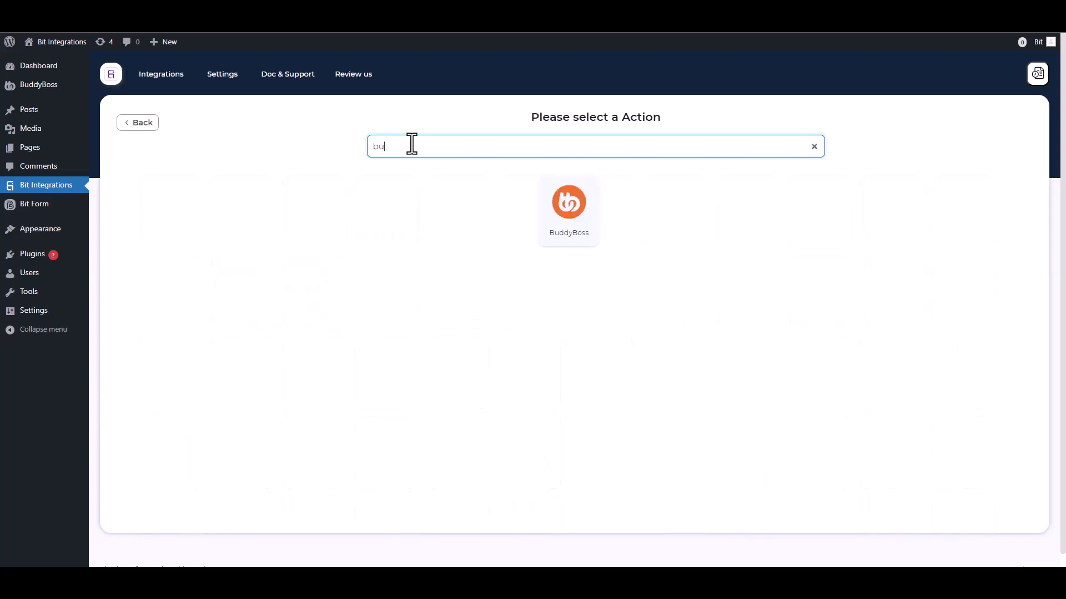
pyautogui.write('d')
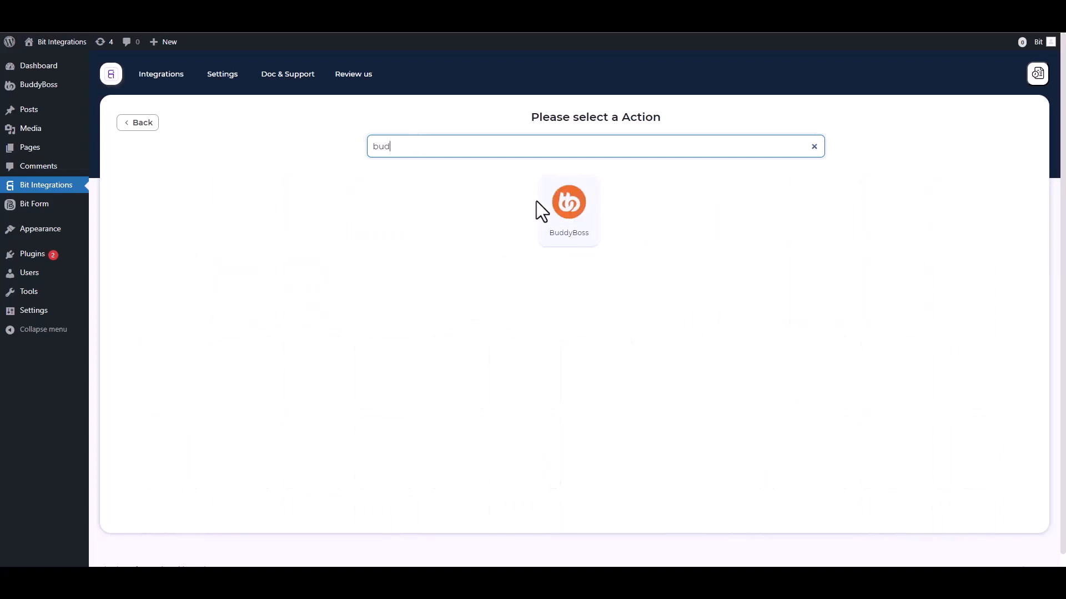
pyautogui.click(568, 208)
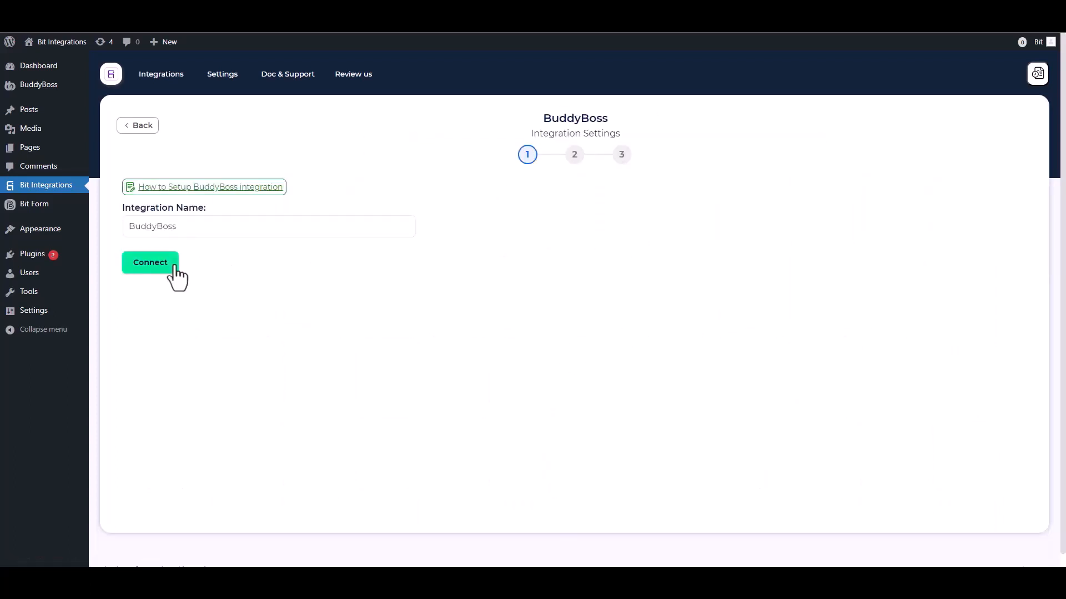
pyautogui.click(150, 262)
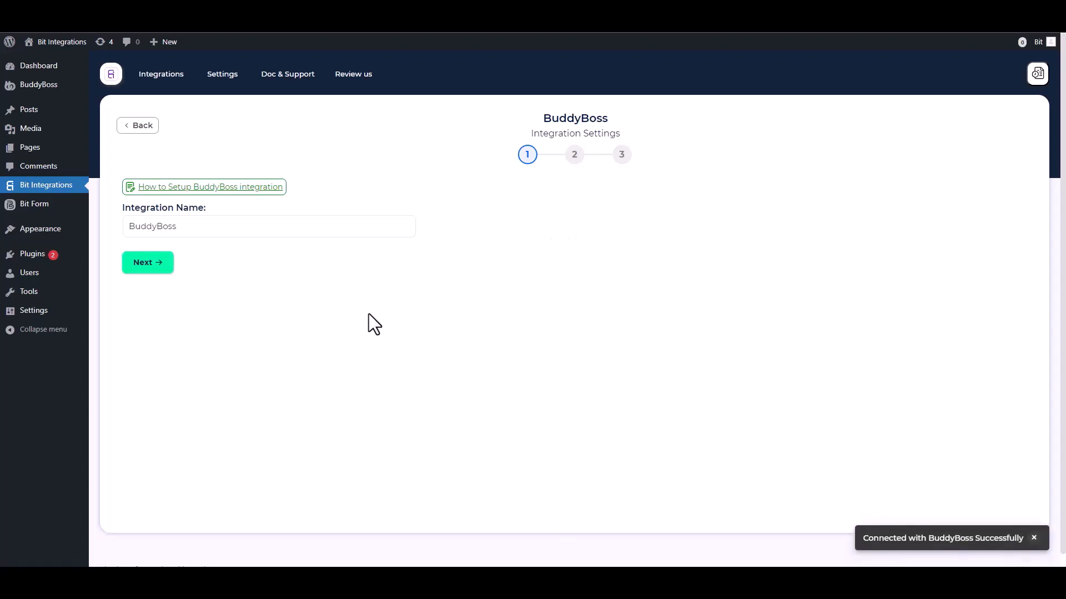
pyautogui.click(147, 262)
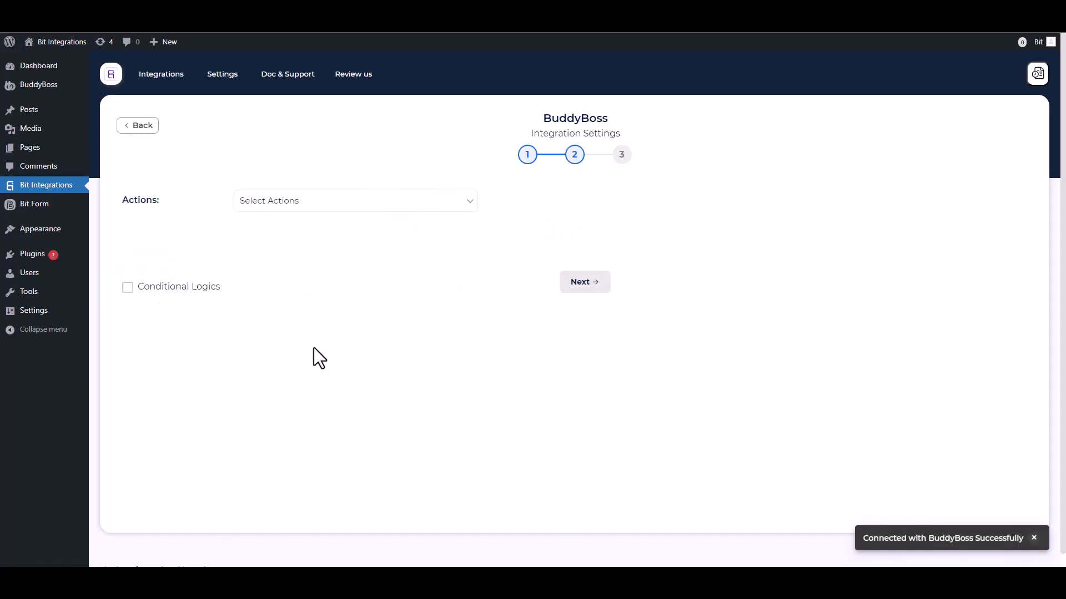
# Set the BuddyBoss action to add the user to the Product Subscription group
pyautogui.click(353, 201)
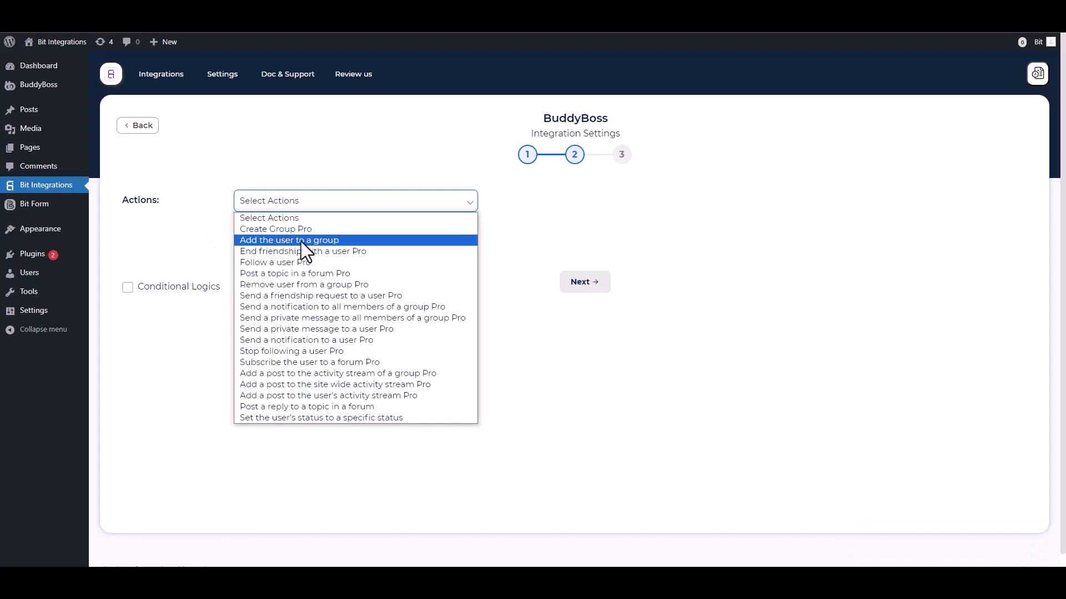
pyautogui.click(289, 240)
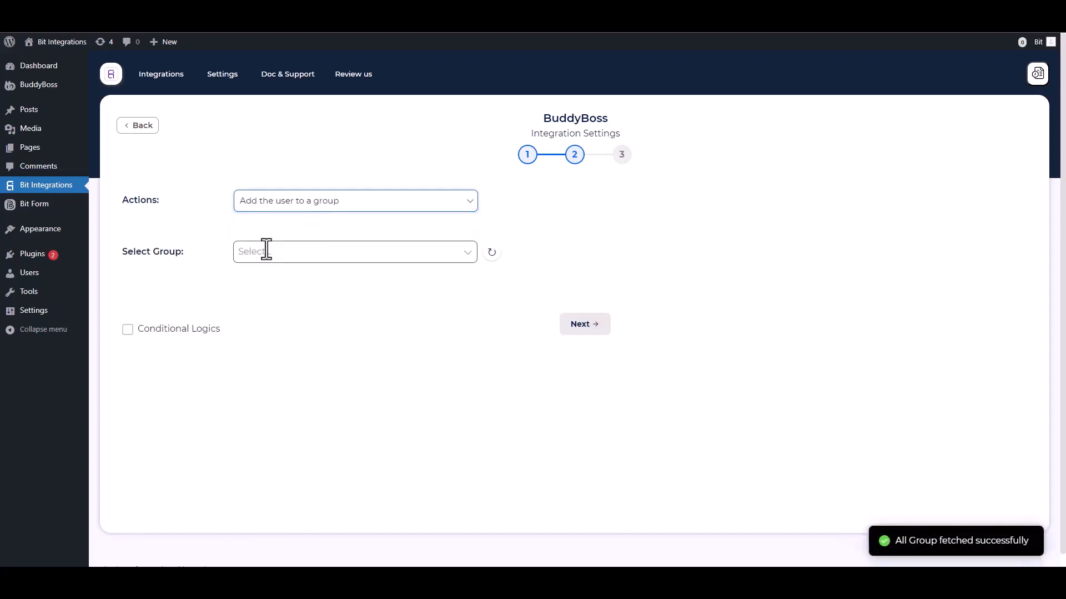
pyautogui.click(354, 252)
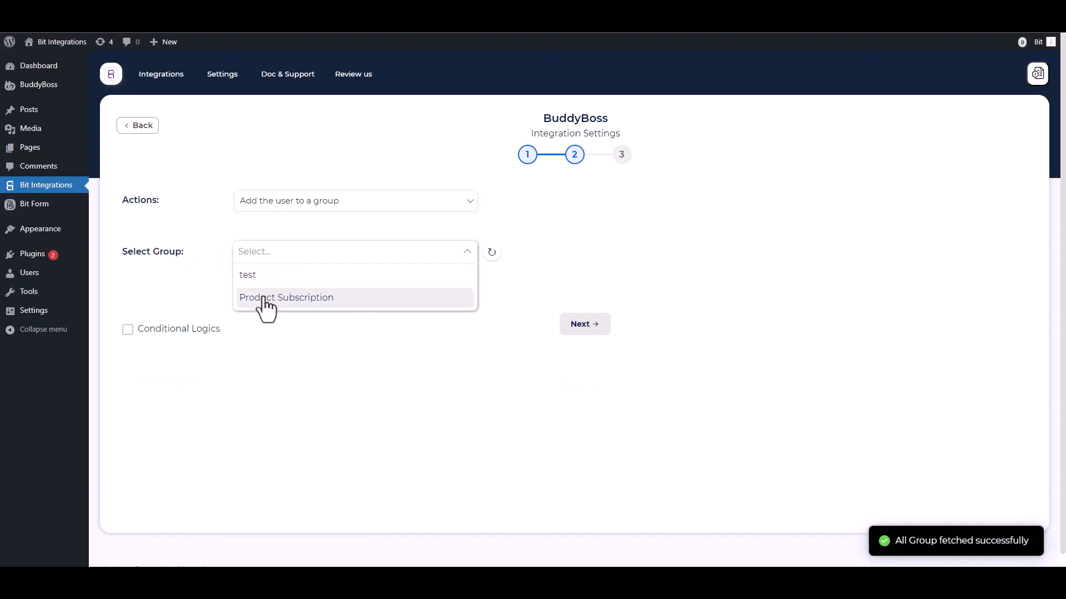
pyautogui.click(287, 298)
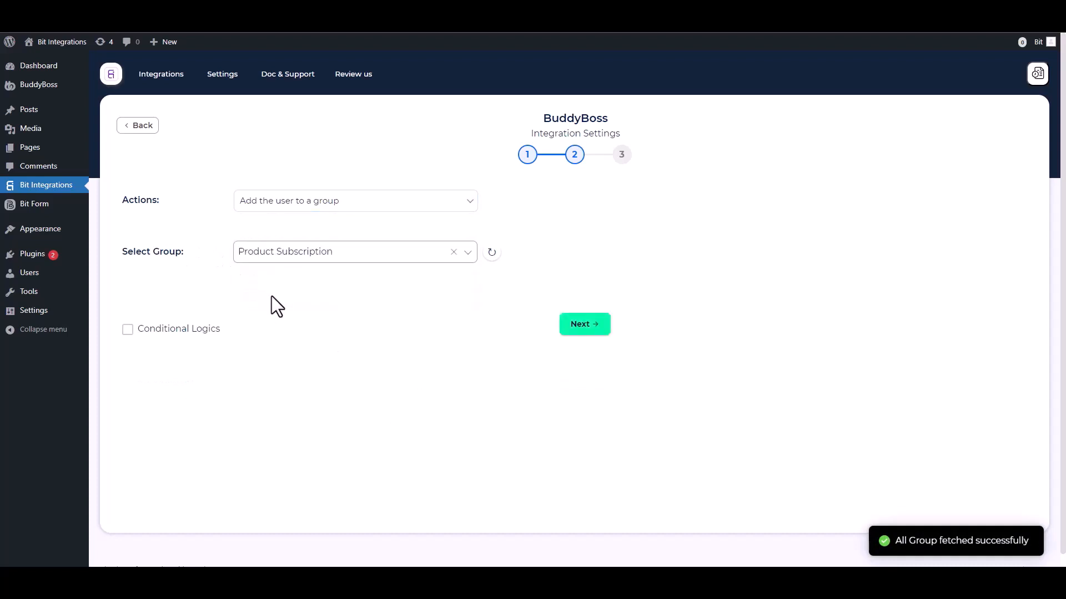
pyautogui.moveTo(328, 306)
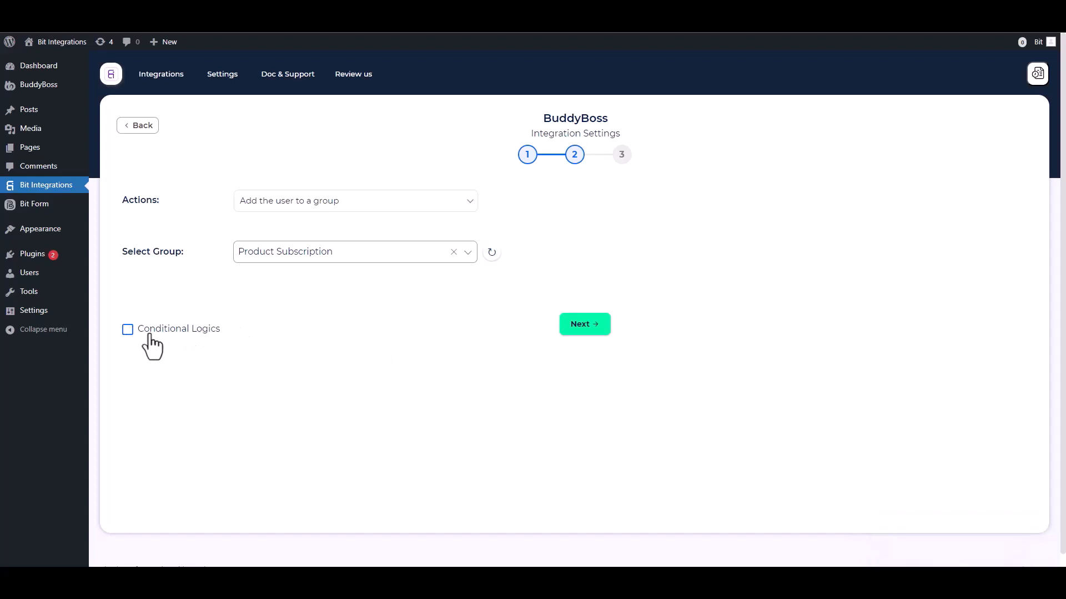
# Leave conditional logic off, then finish and save the integration
pyautogui.click(127, 328)
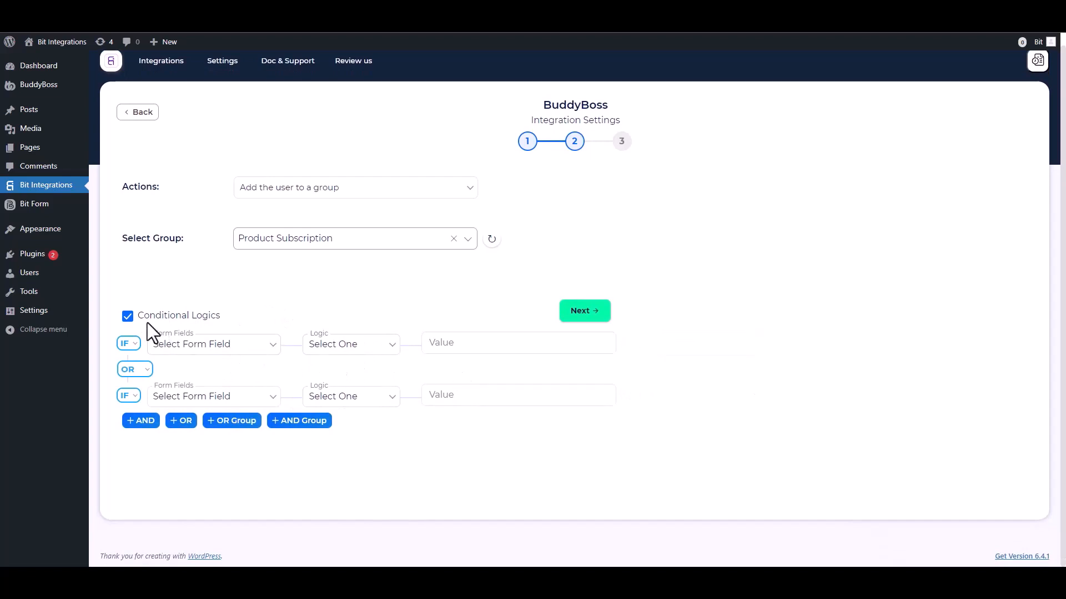
pyautogui.click(127, 316)
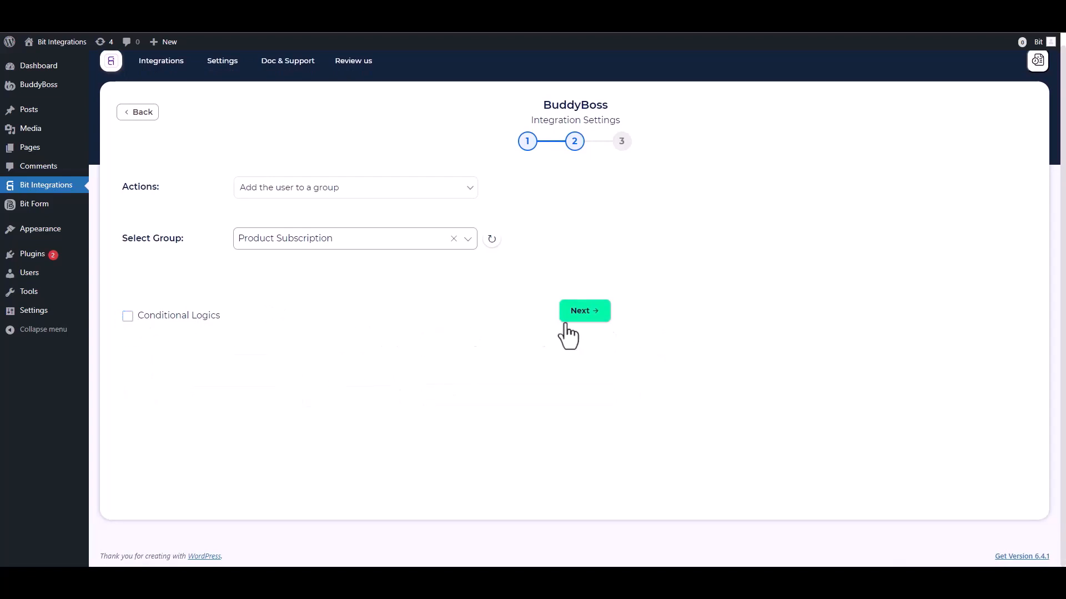
pyautogui.click(584, 311)
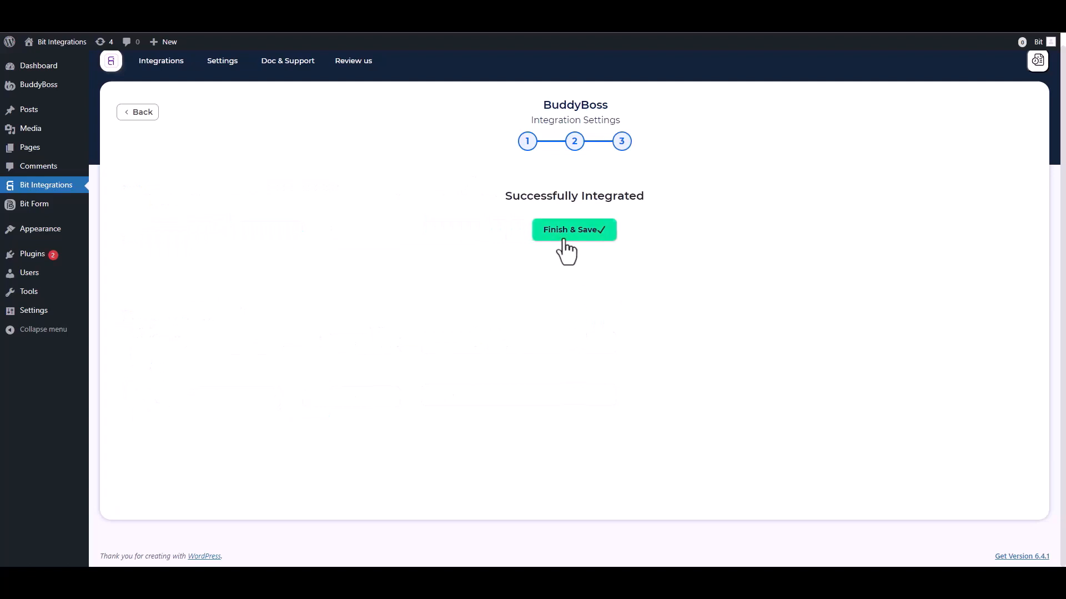
pyautogui.click(574, 230)
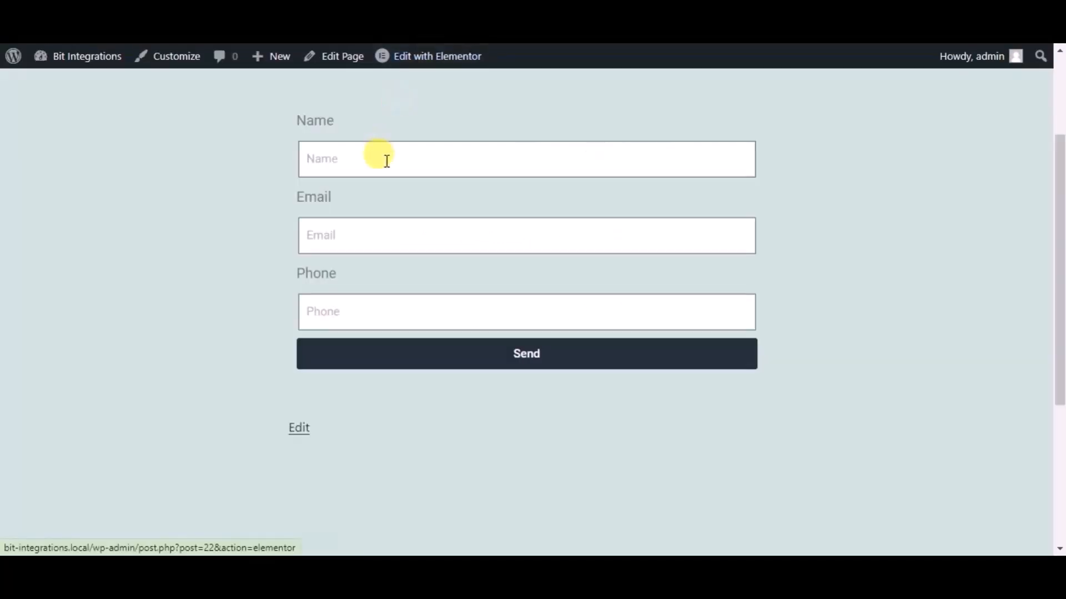
pyautogui.write('Bit')
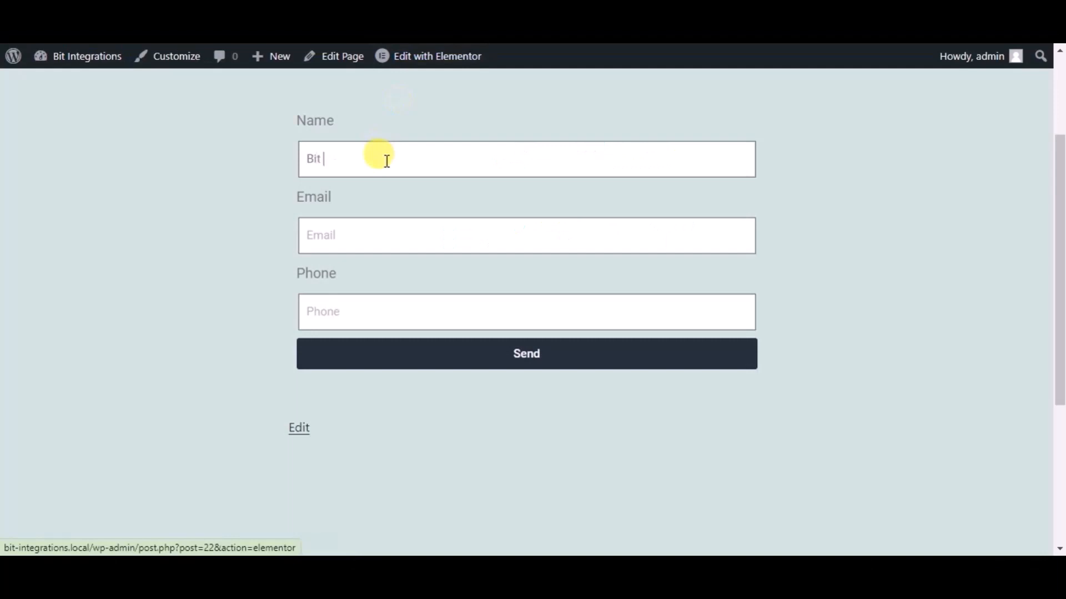
pyautogui.write('Integration')
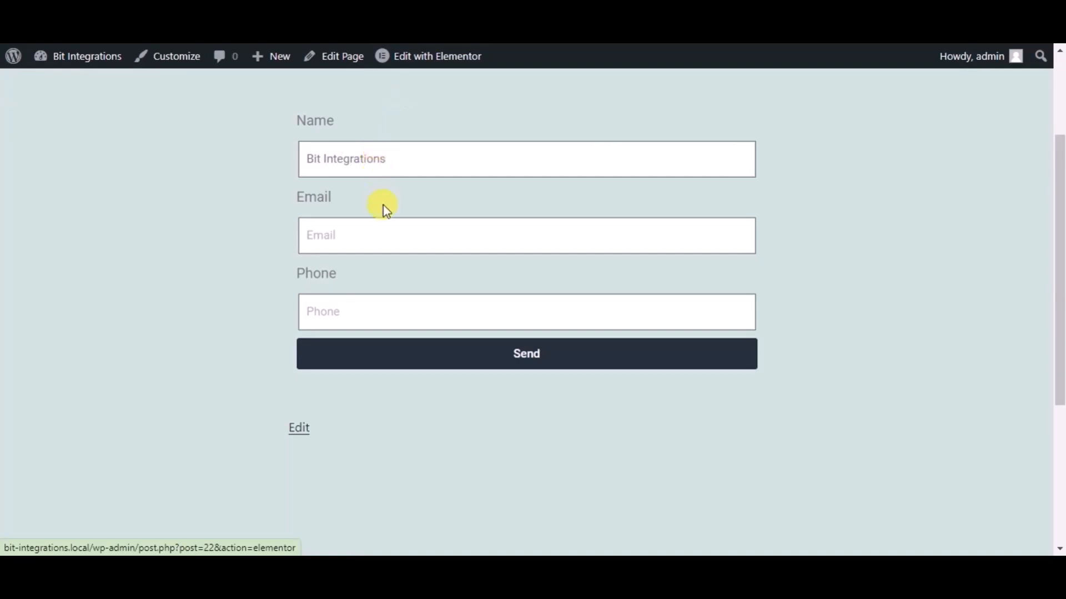
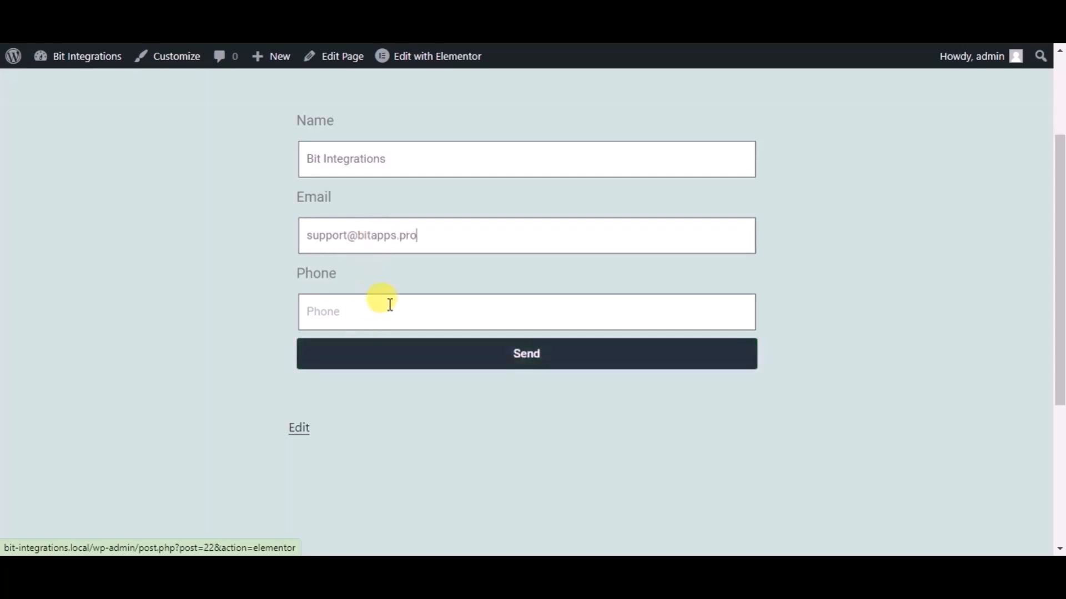
pyautogui.write('444')
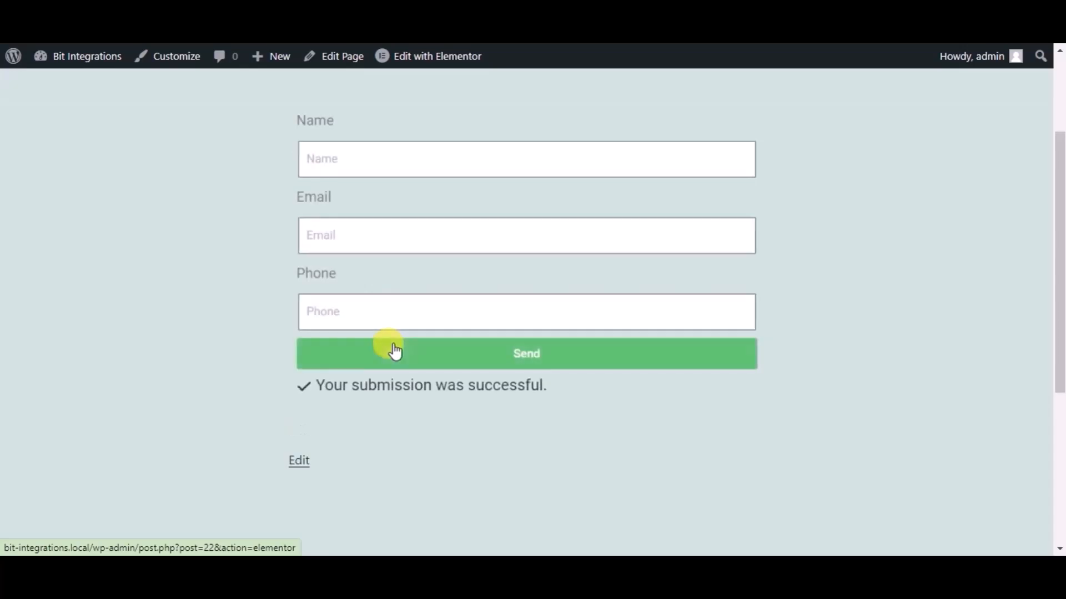
pyautogui.moveTo(411, 407)
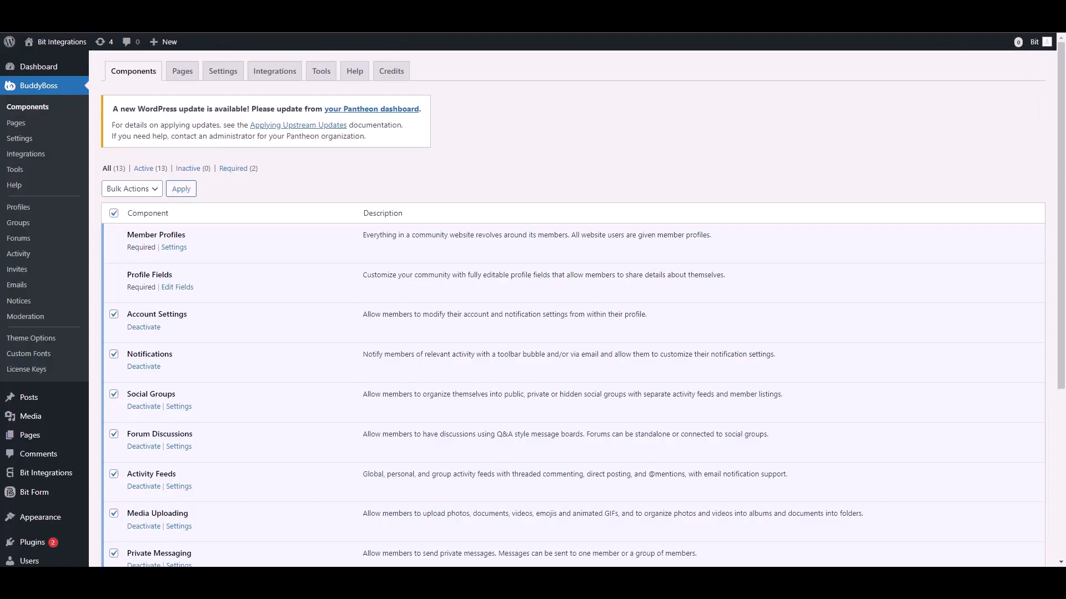
pyautogui.moveTo(19, 223)
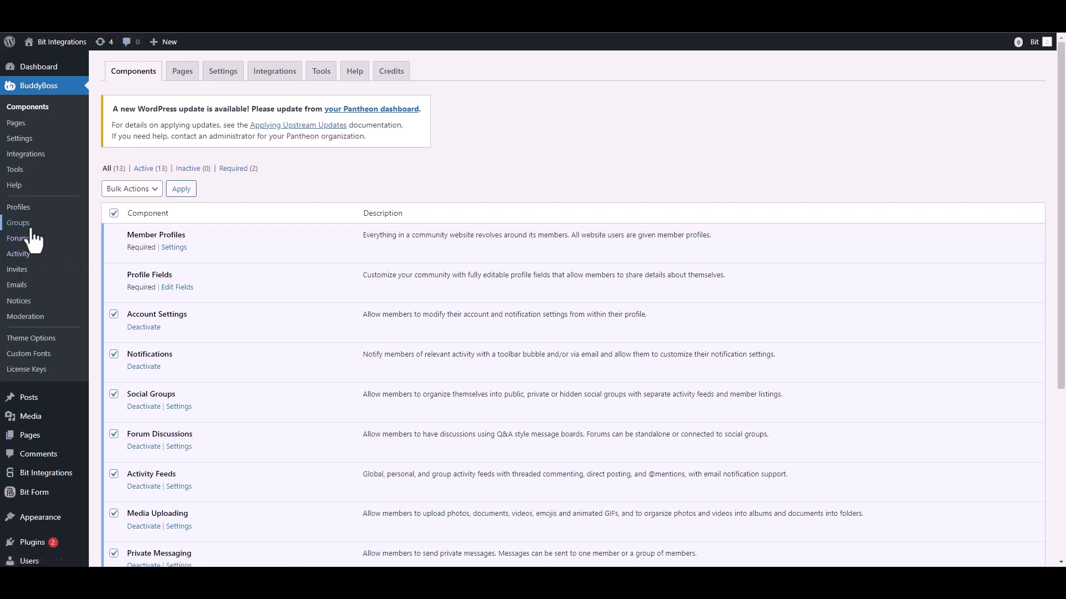
# View the Product Subscription group from the BuddyBoss admin groups list
pyautogui.click(18, 223)
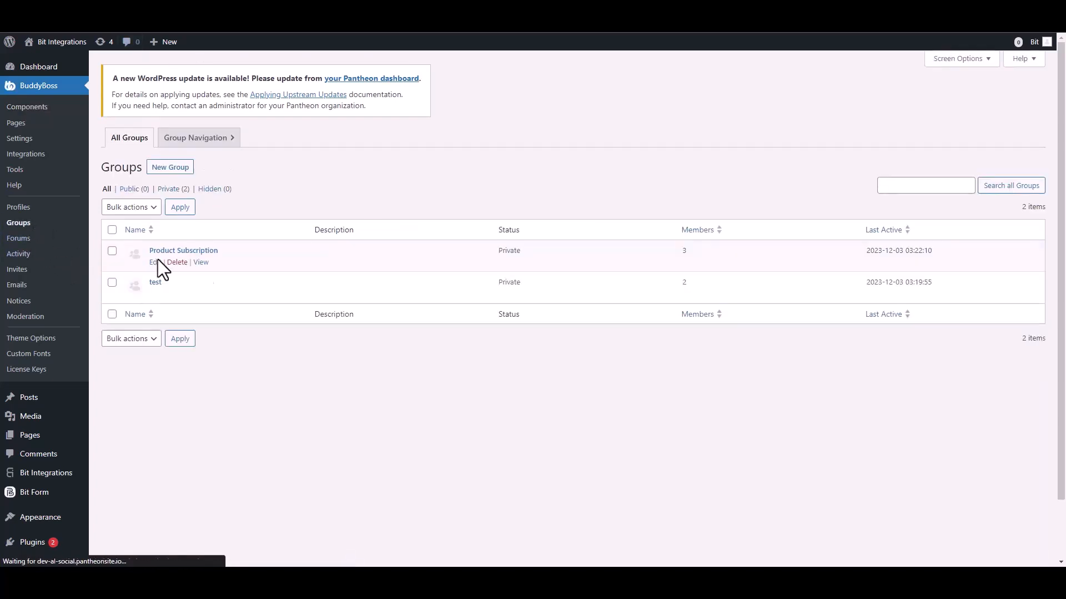
pyautogui.click(201, 262)
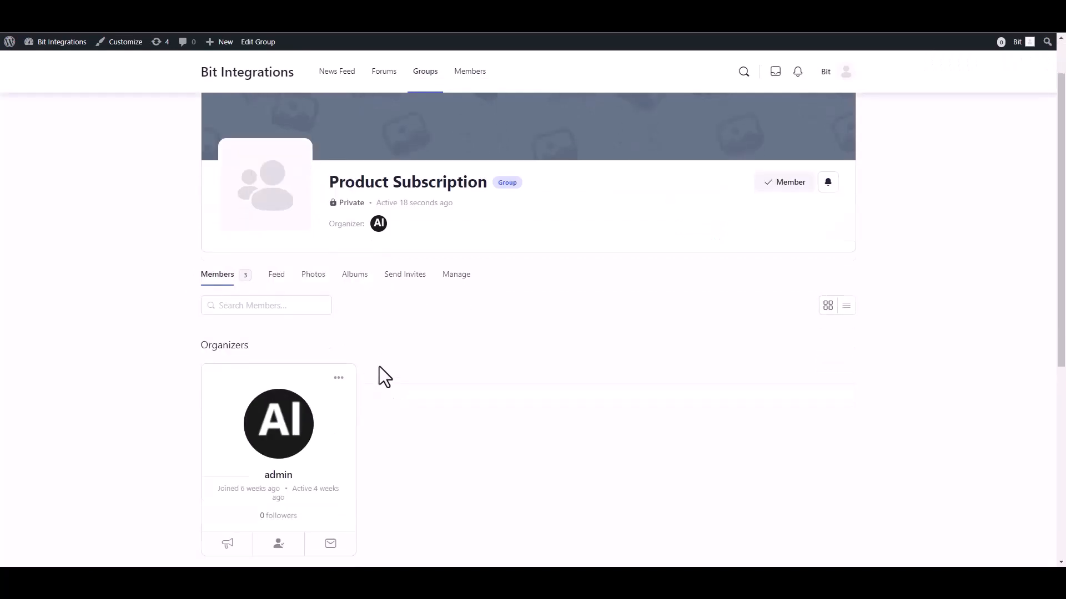
pyautogui.scroll(-3)
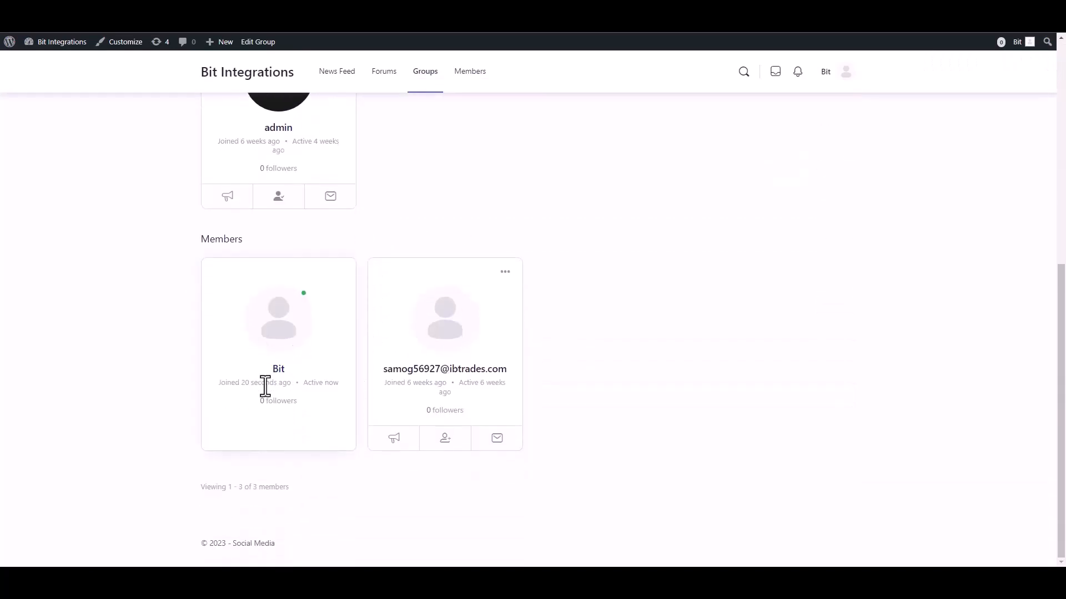
pyautogui.moveTo(331, 339)
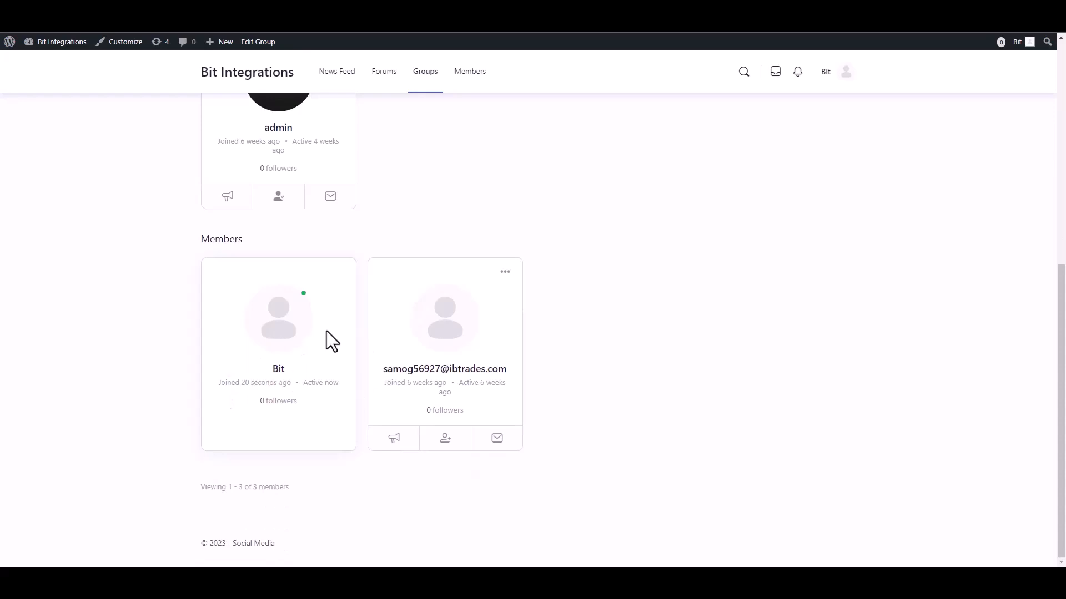
pyautogui.click(278, 318)
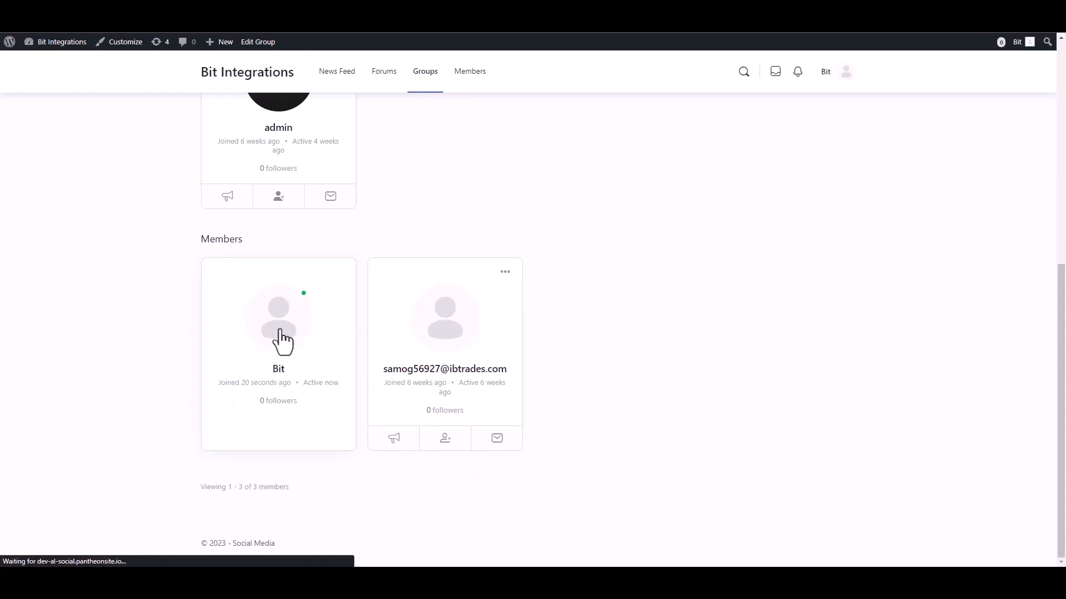